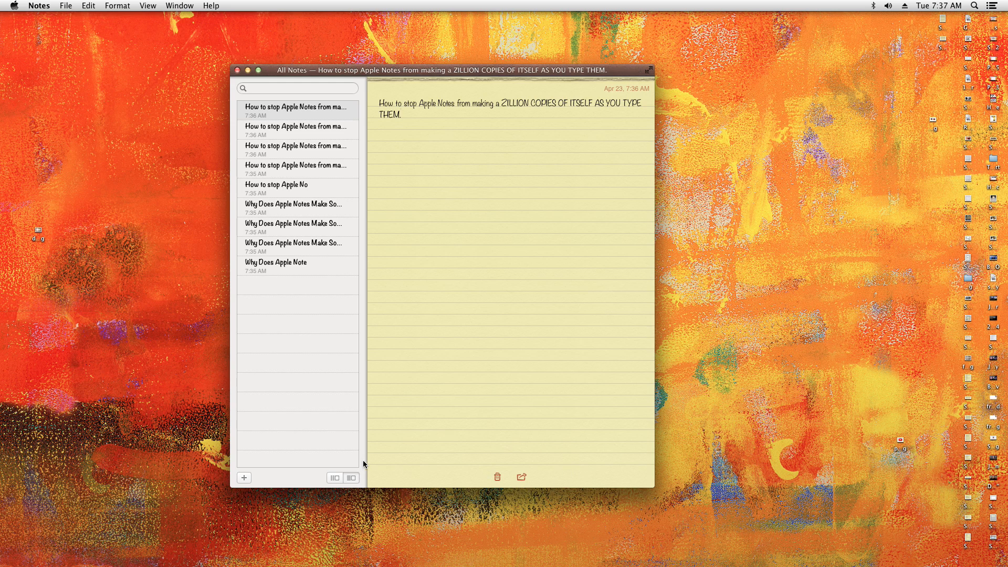
Step: Create a new note reading "Making so many copies of itself." while duplicates appear in the list
click(243, 478)
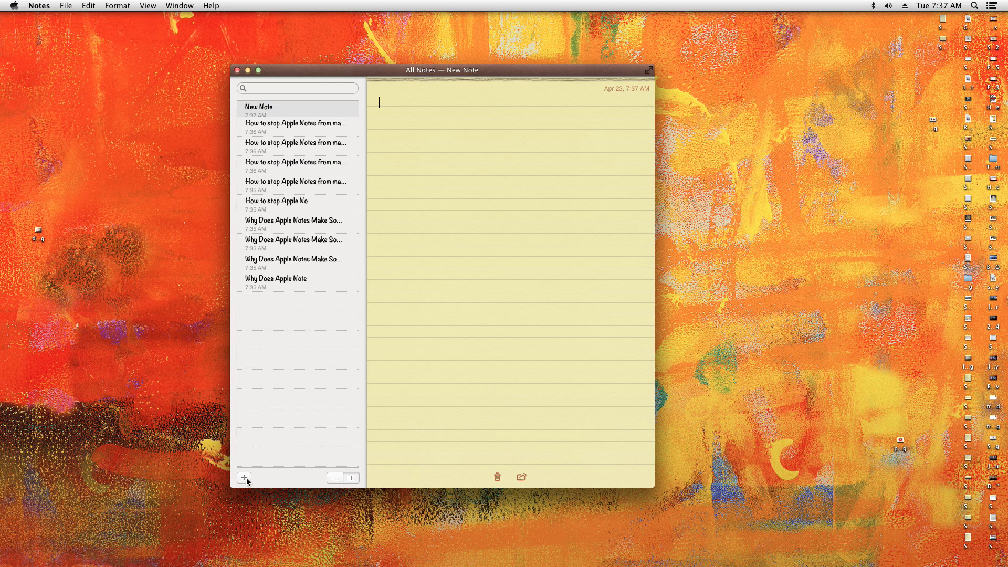
text(Making so many)
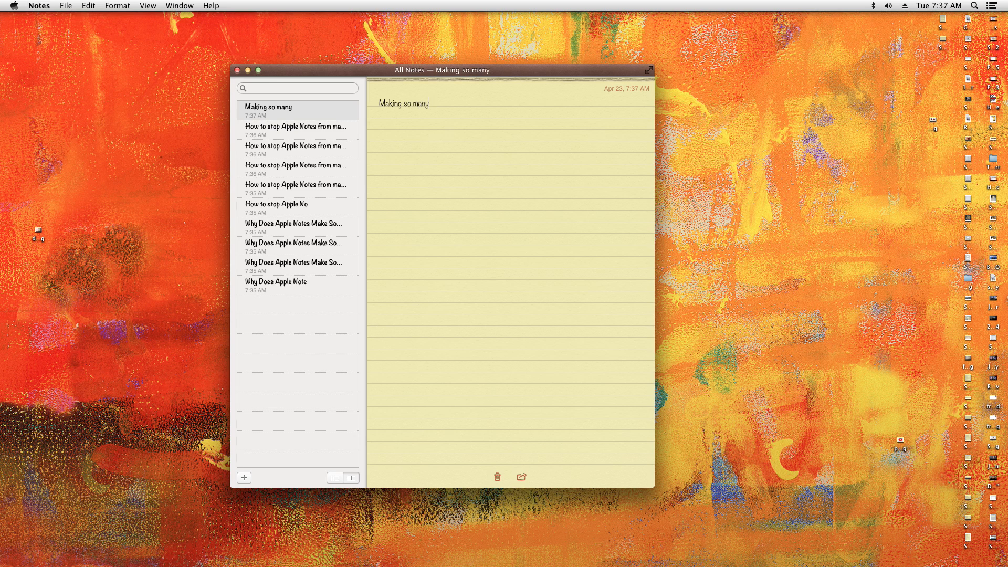
text(copies of)
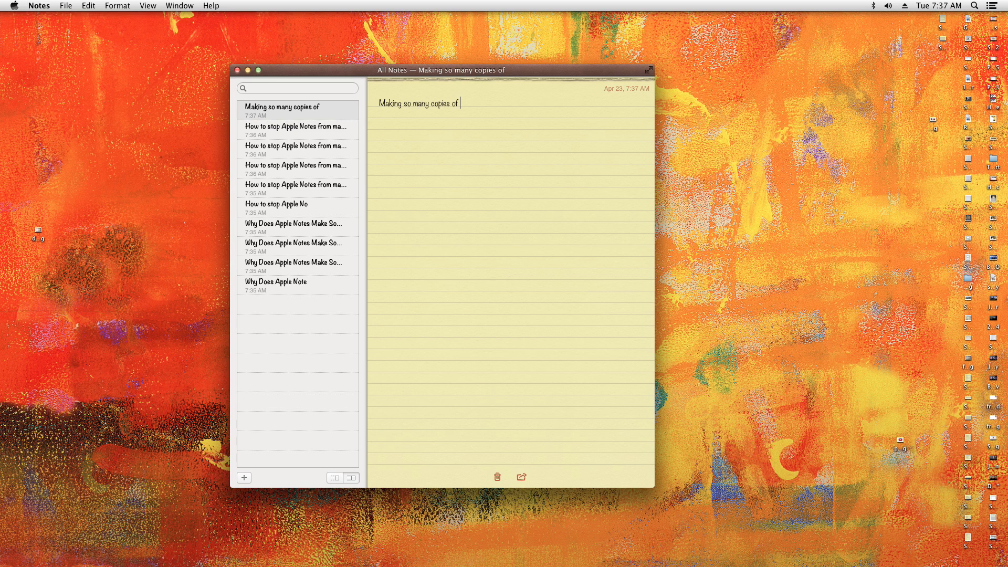
text(itself.)
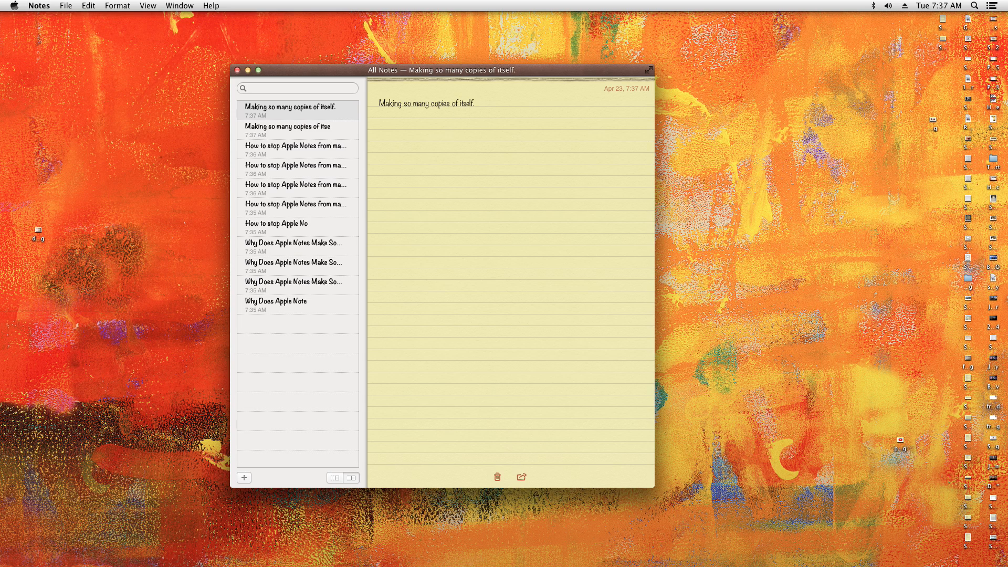
mouse_move(271, 329)
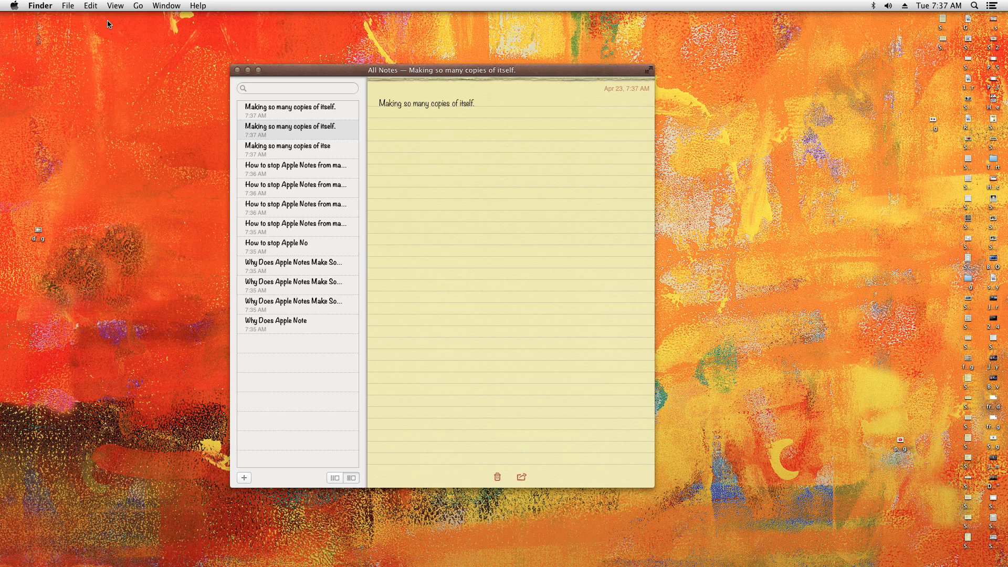
Step: Use Finder's Go menu to head to the Library folder in the home directory
click(138, 5)
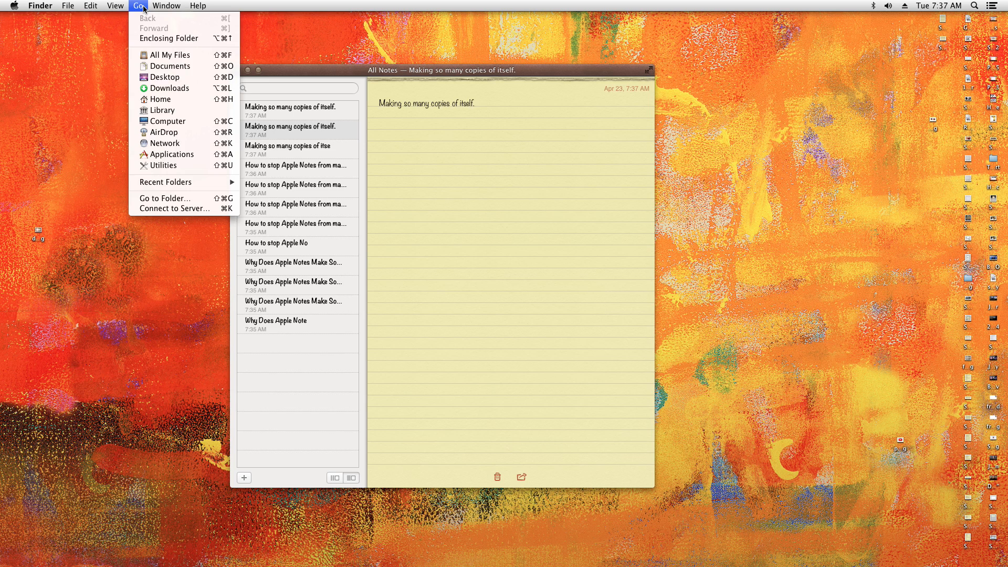
mouse_move(163, 110)
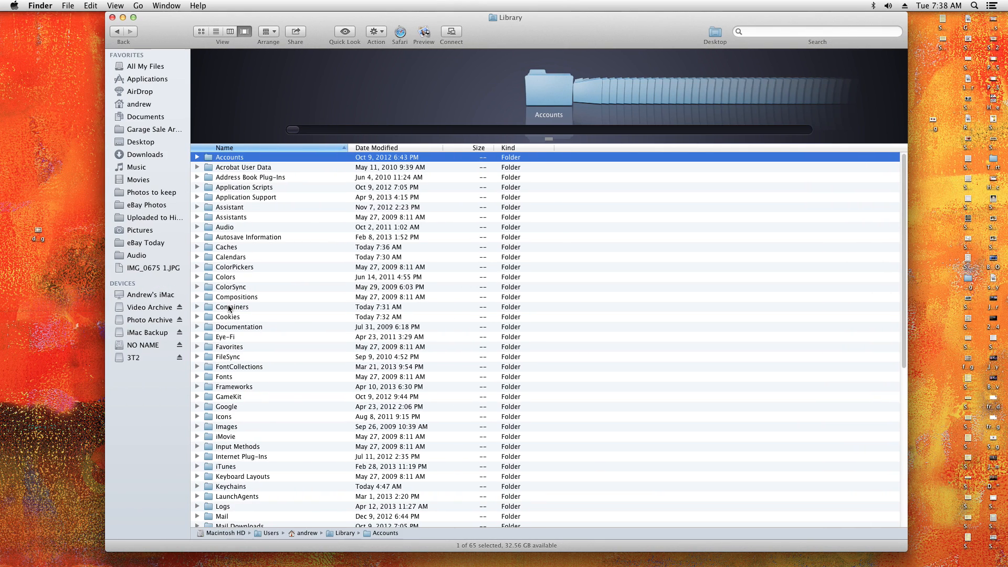
Step: Enter the Containers folder and select the com.apple.Notes container for deletion
click(231, 307)
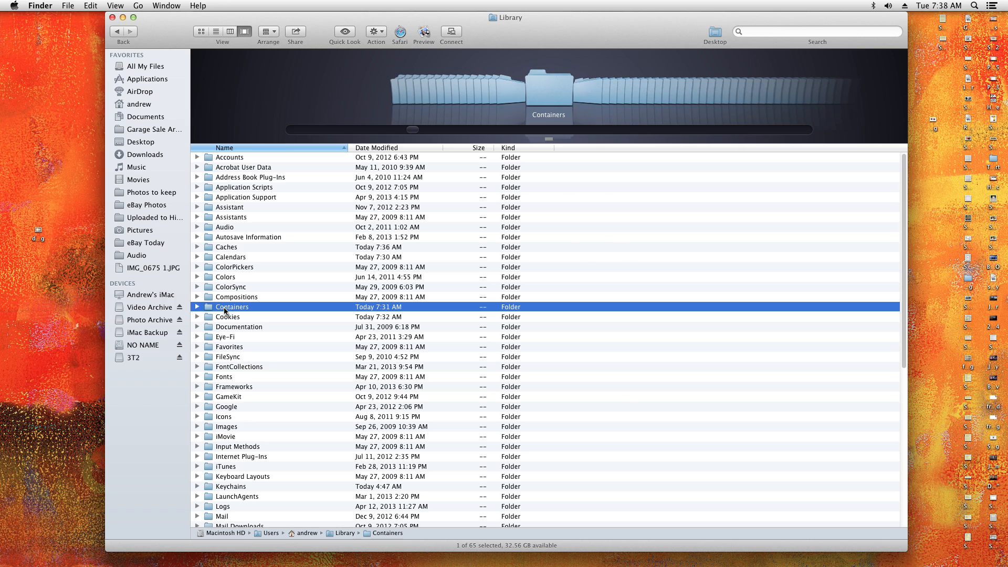
double_click(233, 306)
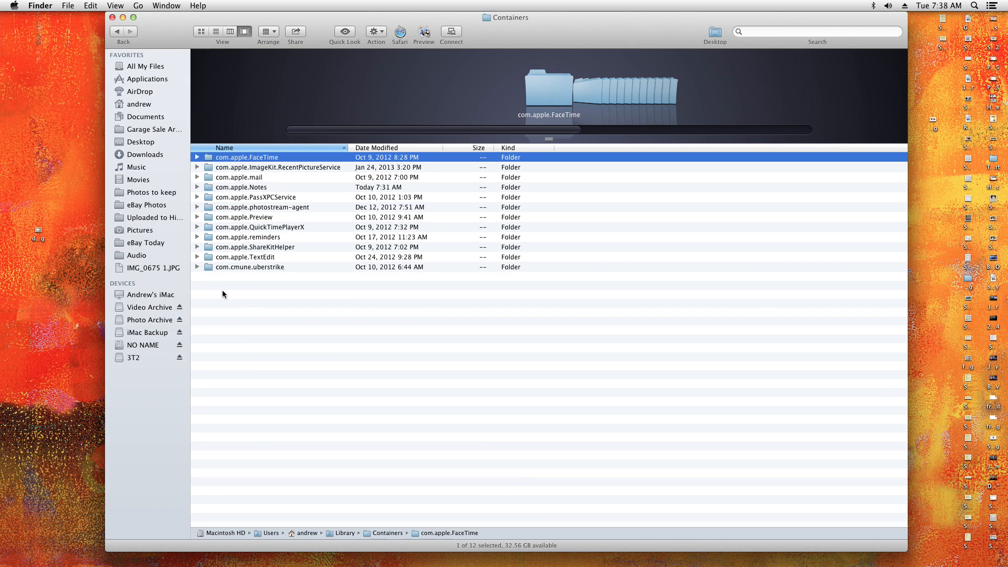
click(241, 187)
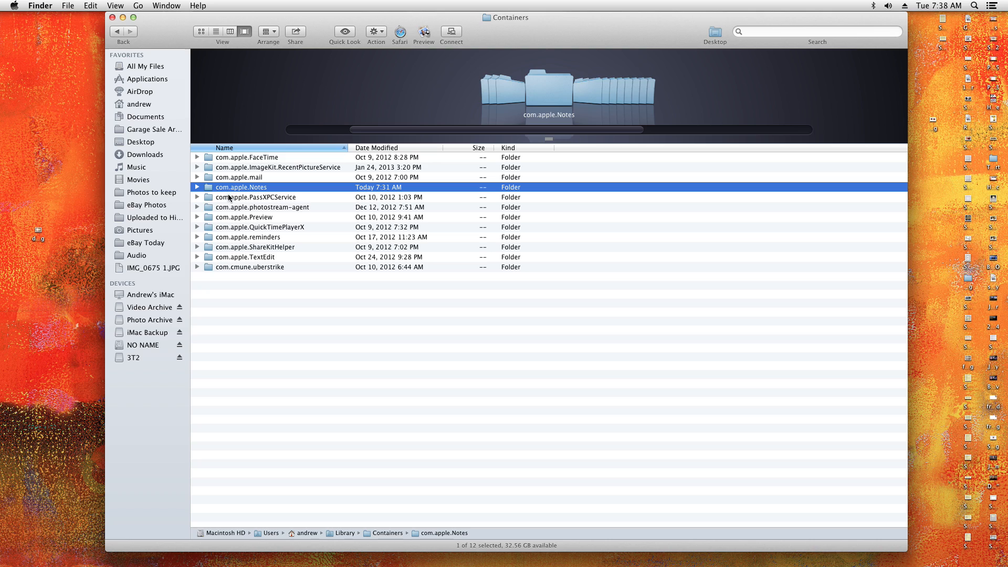
mouse_move(459, 178)
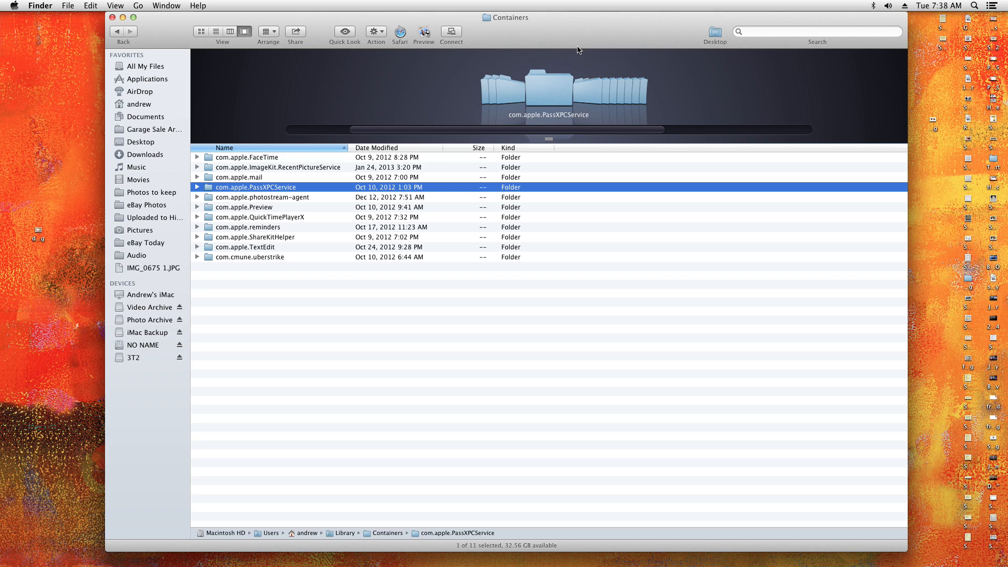
mouse_move(582, 12)
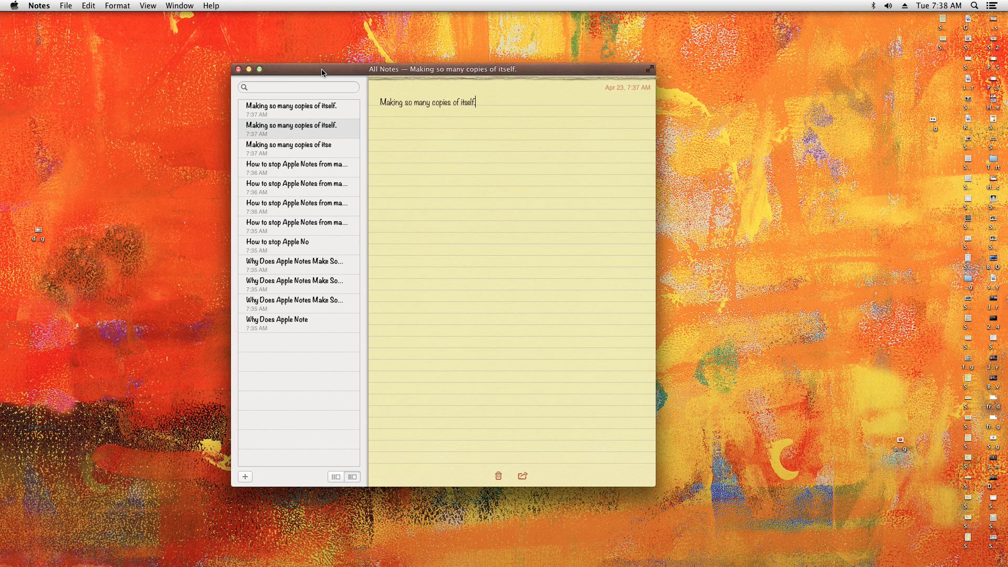
Step: Quit Notes and relaunch it from the Dock so it starts with an empty list
click(242, 69)
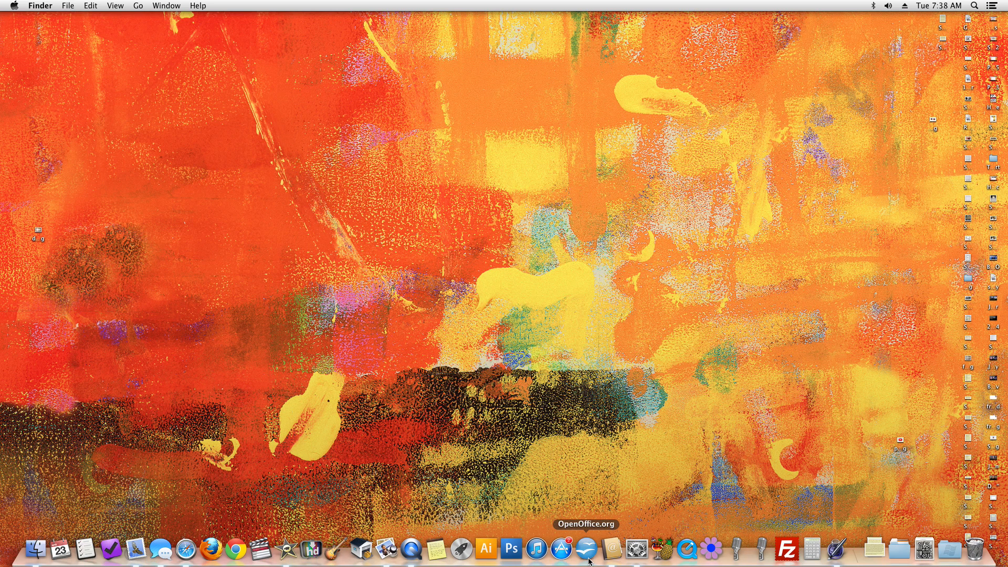
mouse_move(445, 551)
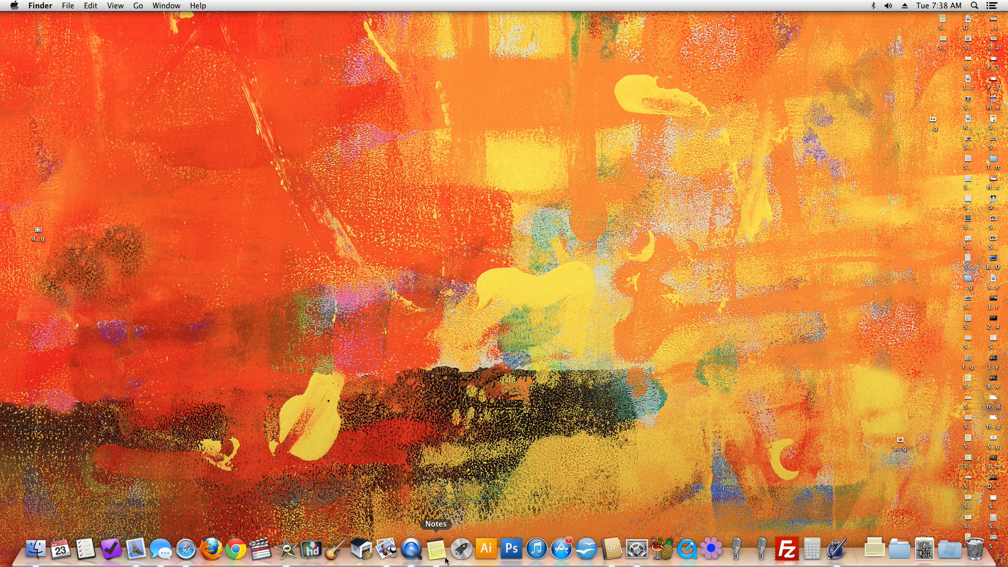
mouse_move(443, 560)
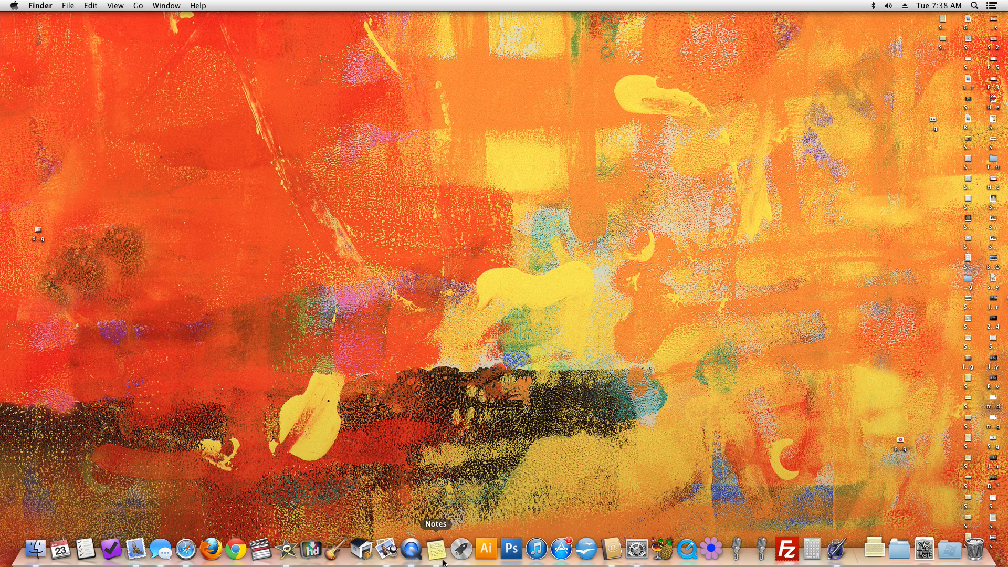
mouse_move(409, 548)
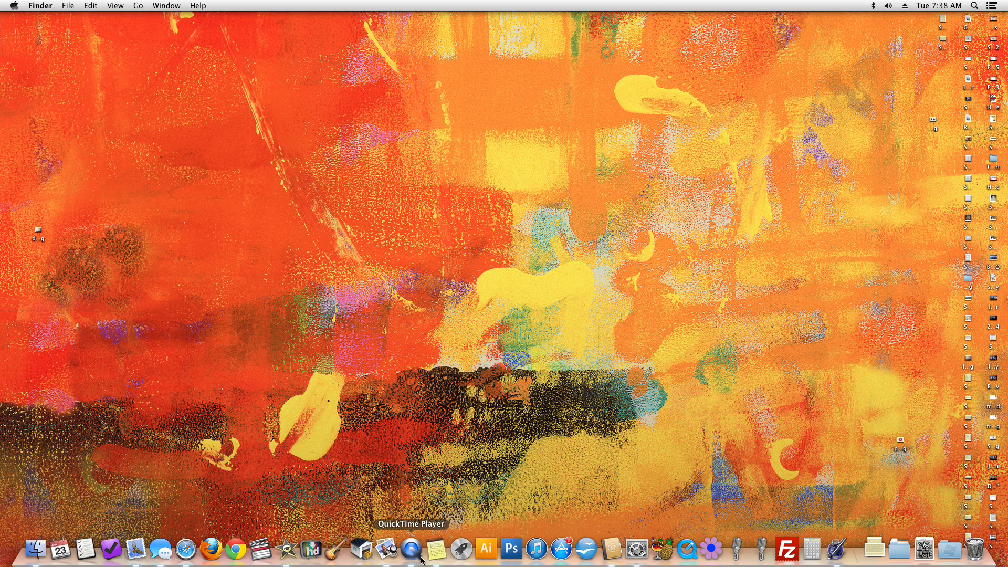
click(435, 549)
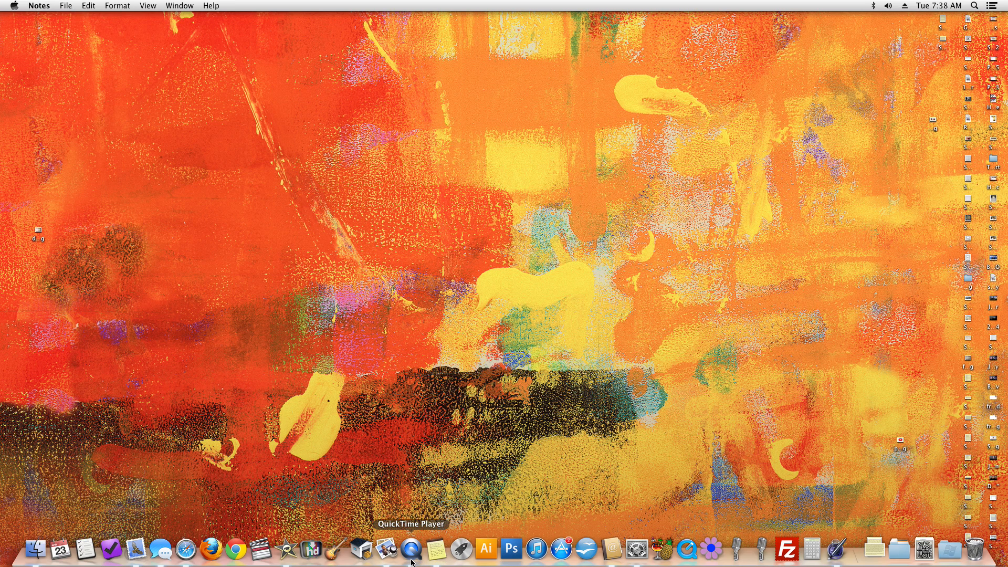
click(434, 549)
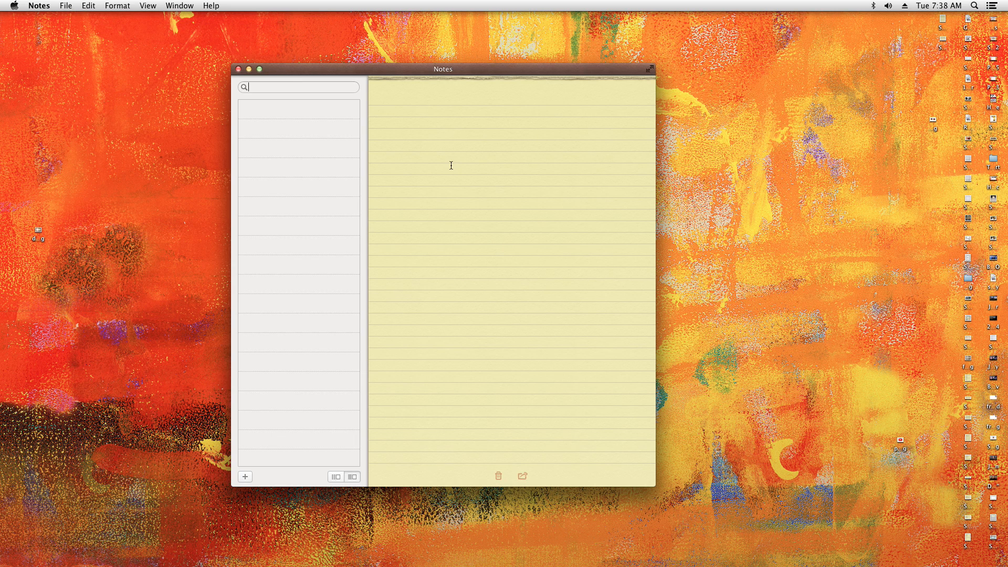
Step: Create a single note reading "Now if I type a note, it will only make one copy! How NOVEL!"
click(245, 476)
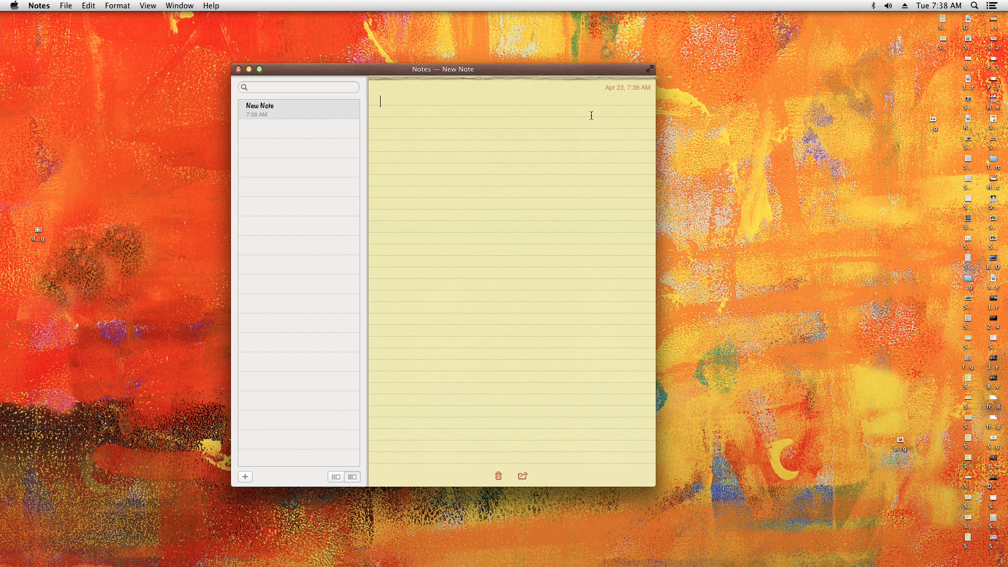
text(Now if I t)
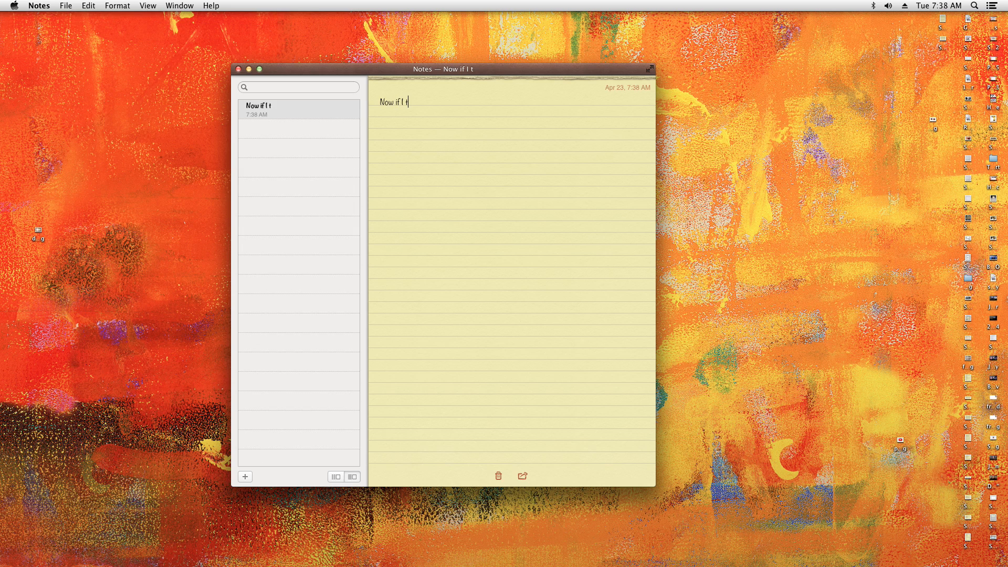
text(ype a nae)
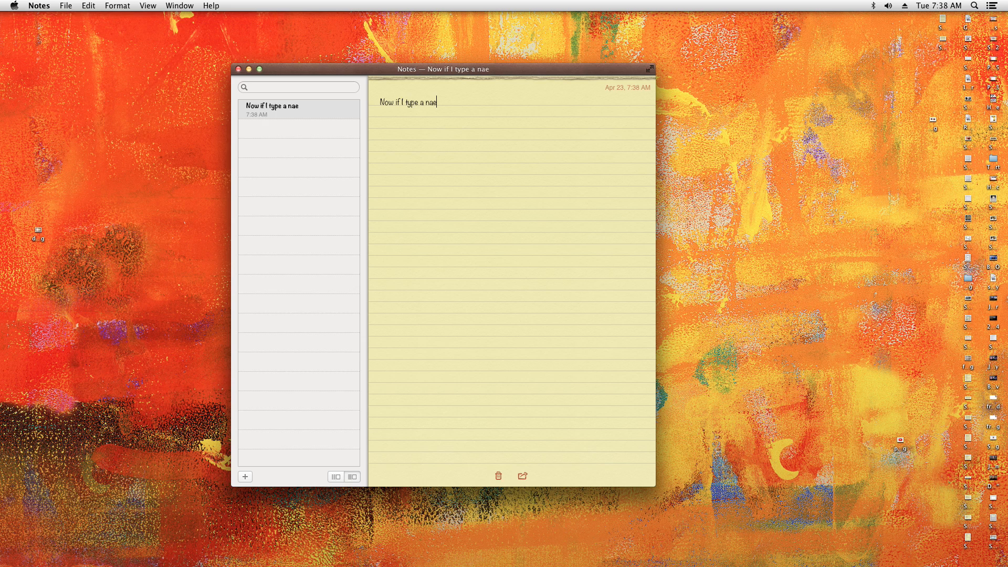
text(ote, it)
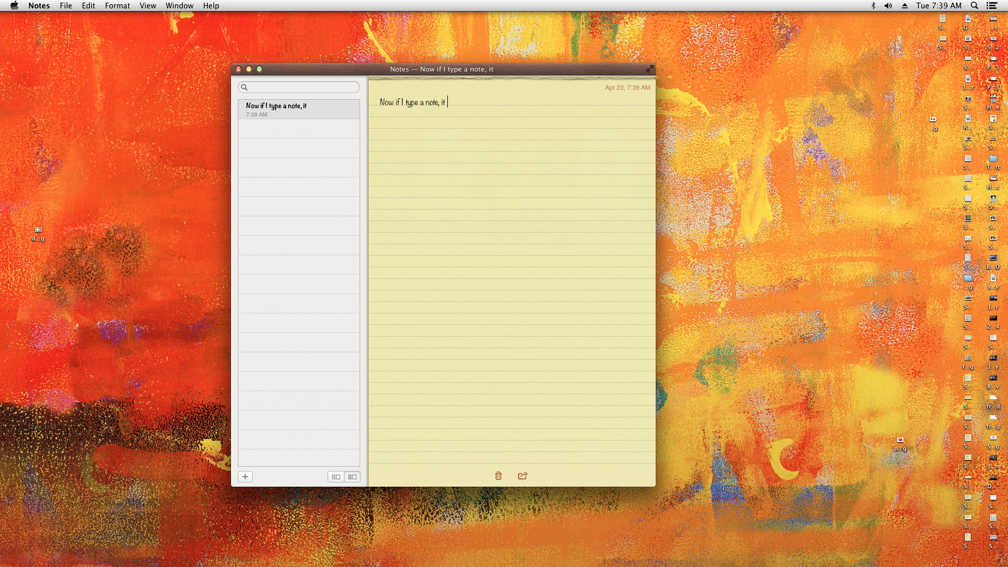
text(will only make one)
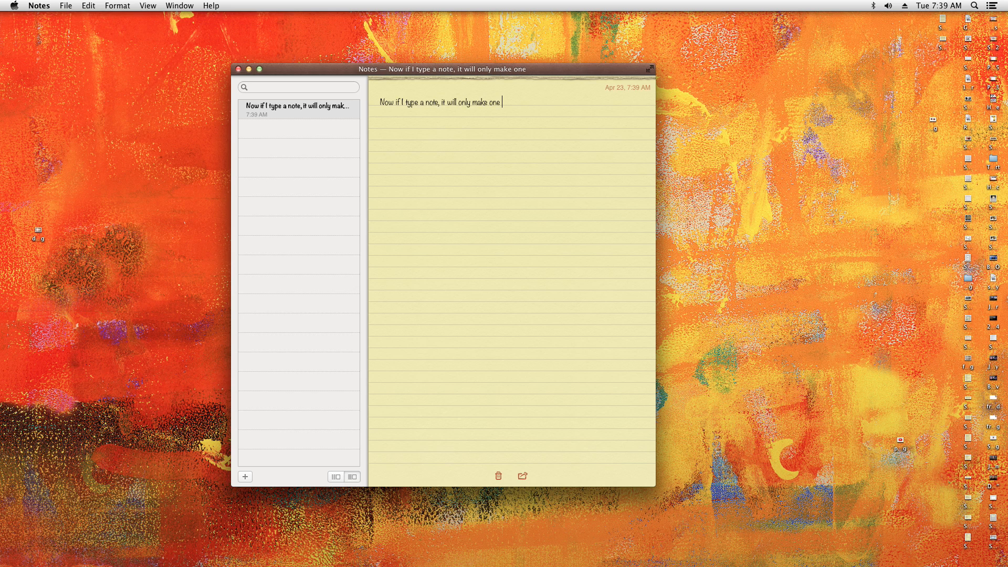
text(cop)
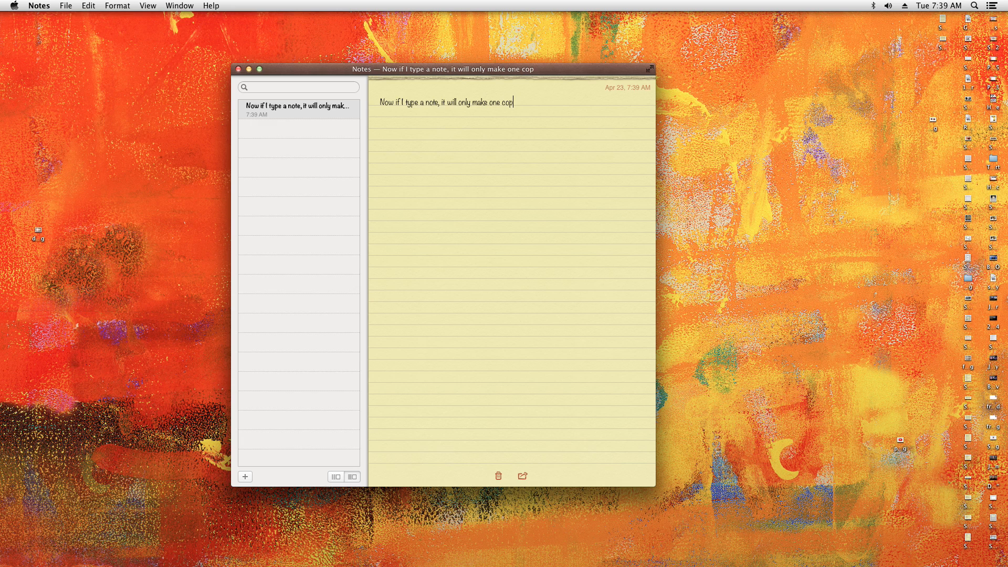
text(y!  Ho)
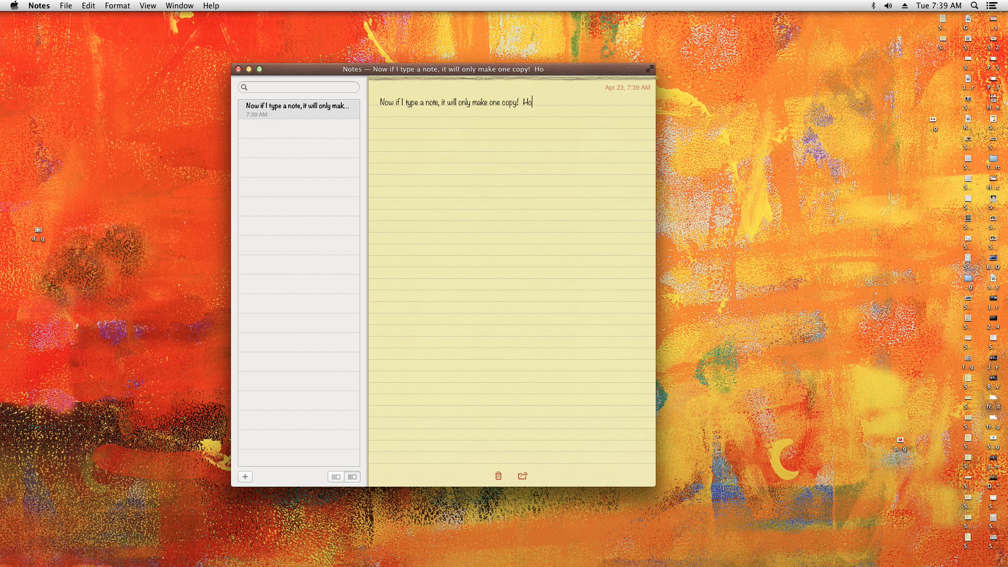
text(w NOVEL)
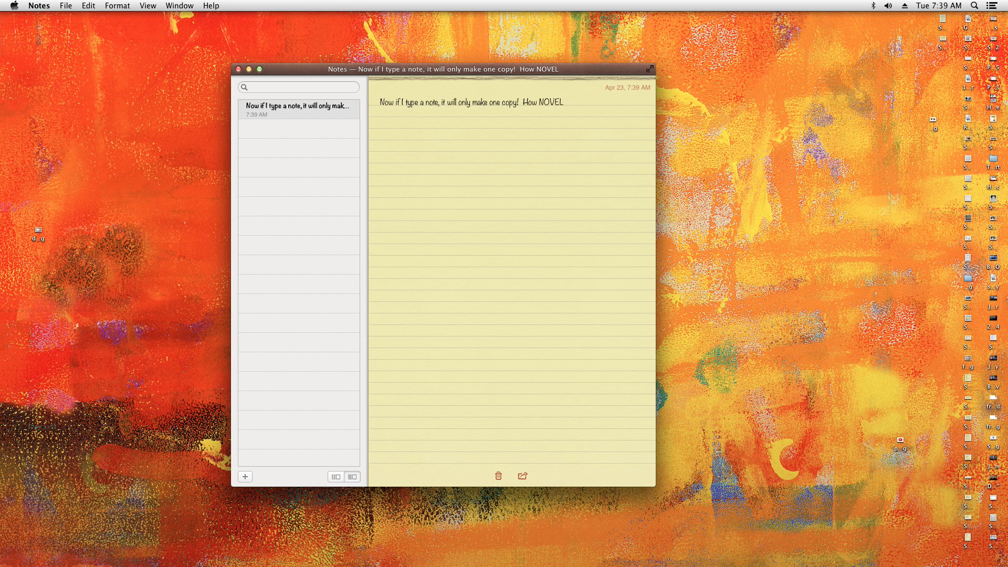
text(!)
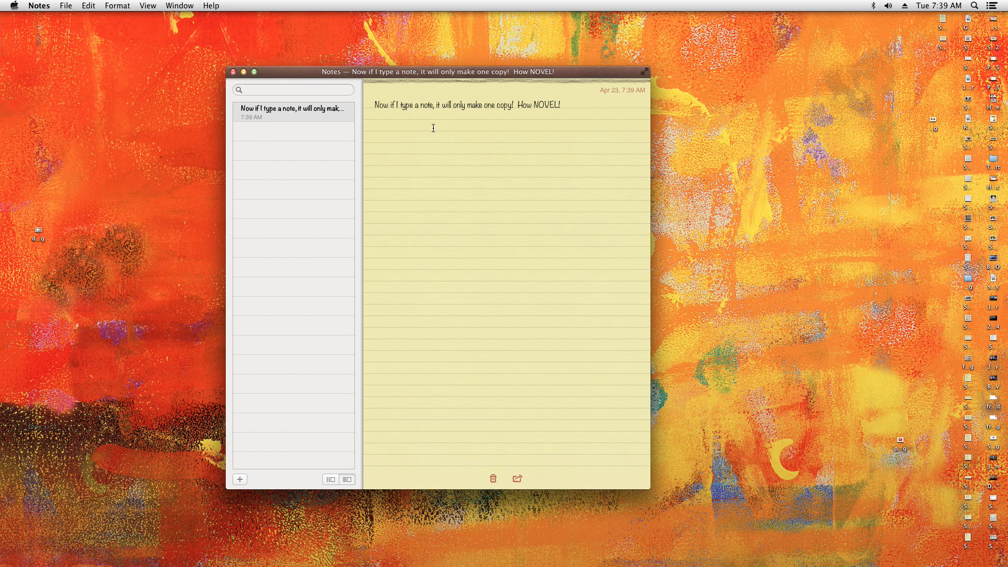
mouse_move(439, 138)
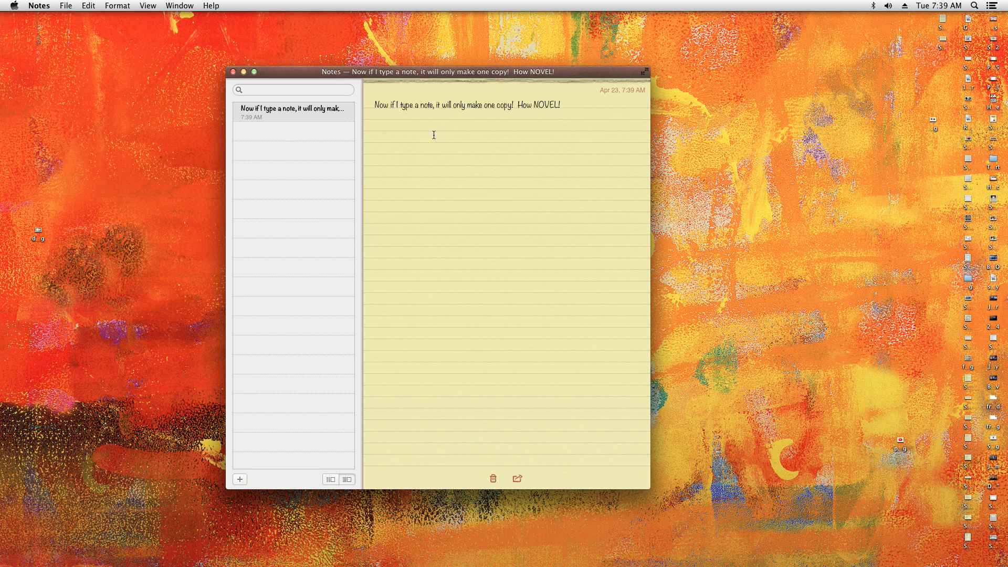
mouse_move(325, 77)
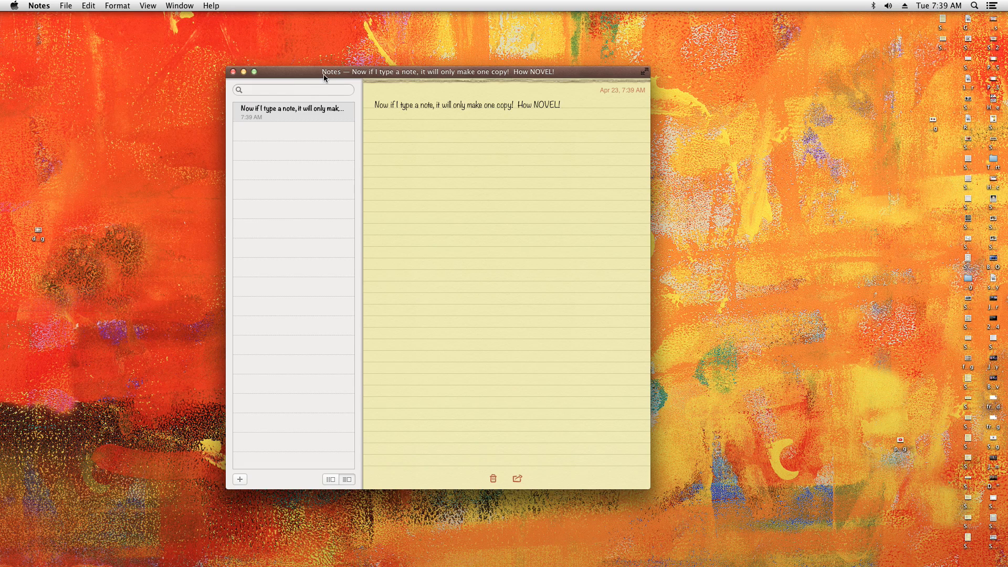